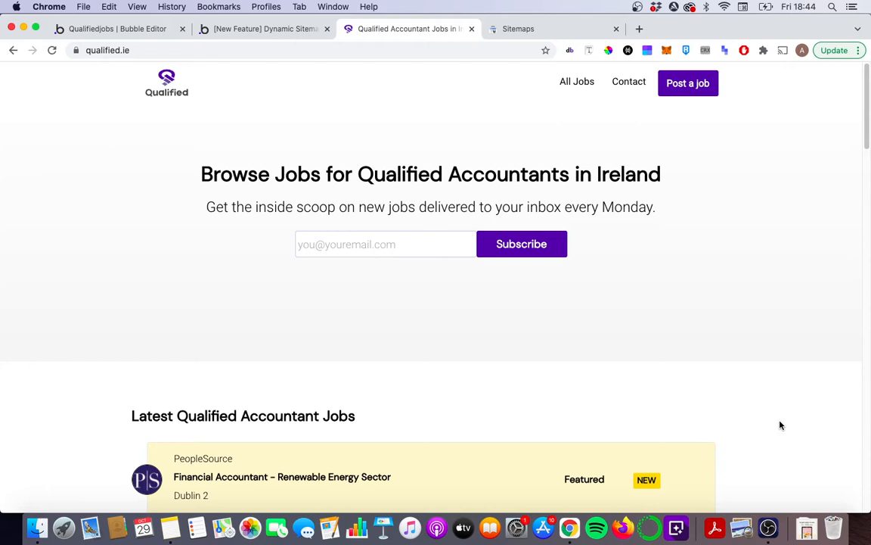
mouse_move(572, 333)
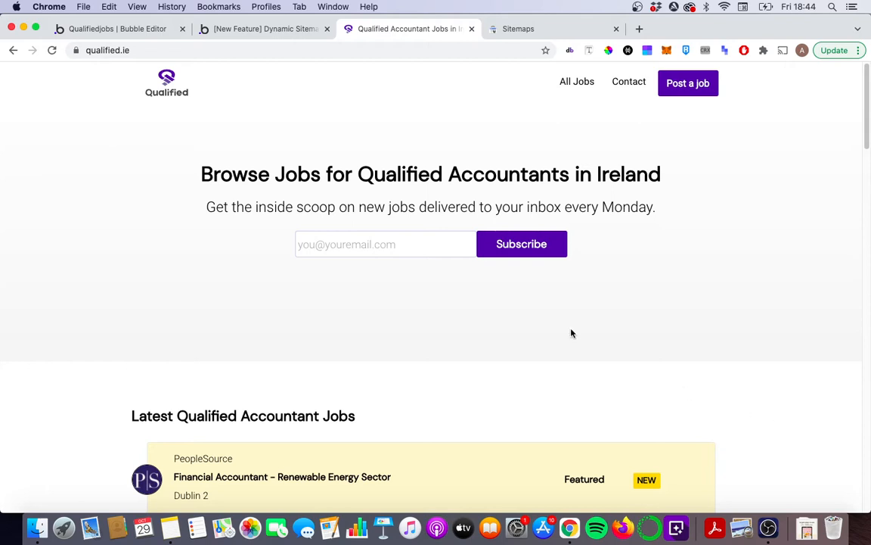
Re-enable 'Expose a sitemap file' in SEO settings, keeping index, contact, jobs and policy pages
left_click(114, 30)
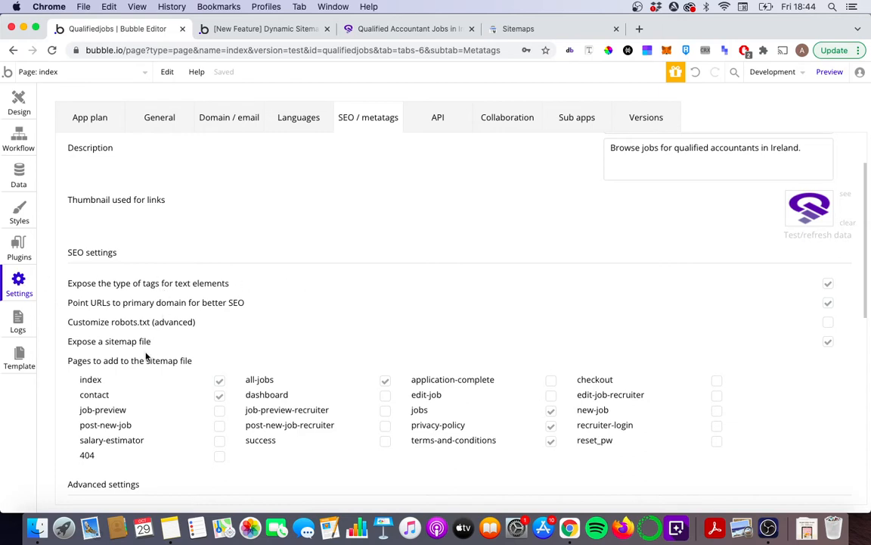
mouse_move(281, 361)
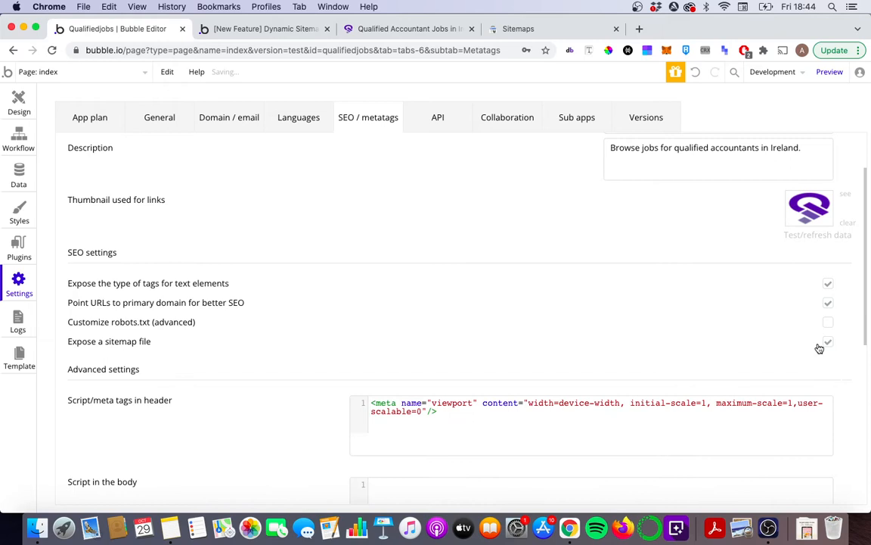
left_click(827, 344)
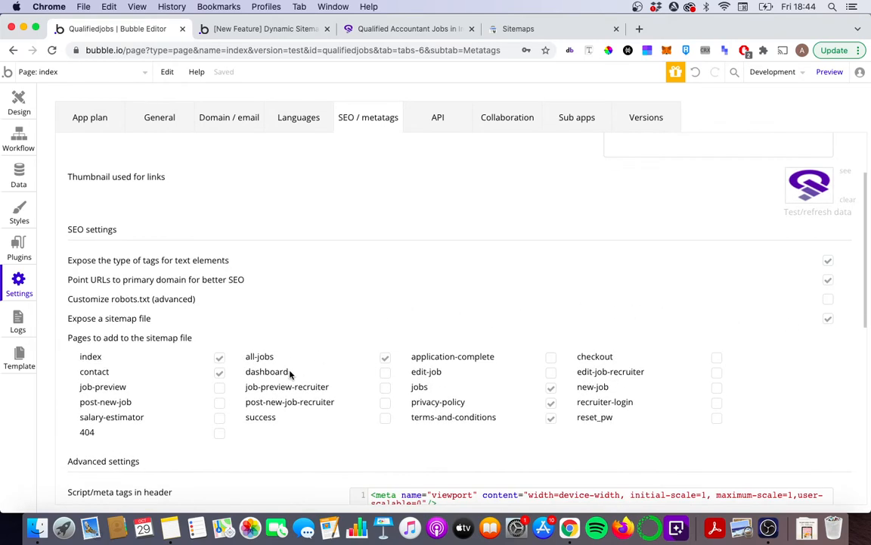
mouse_move(166, 361)
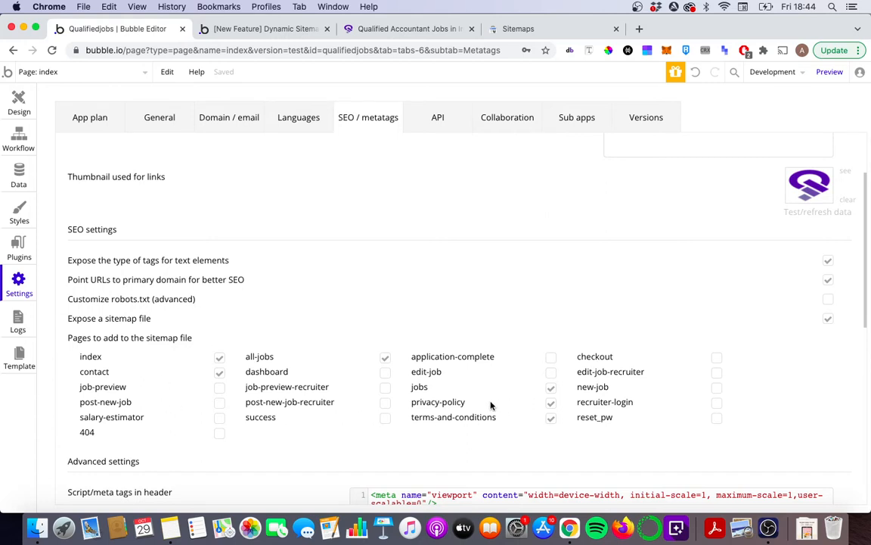
mouse_move(466, 404)
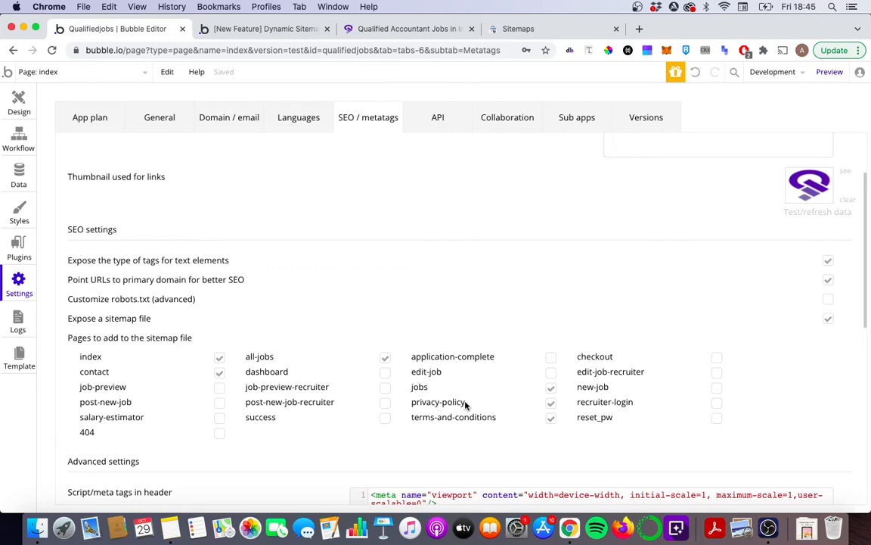
mouse_move(474, 402)
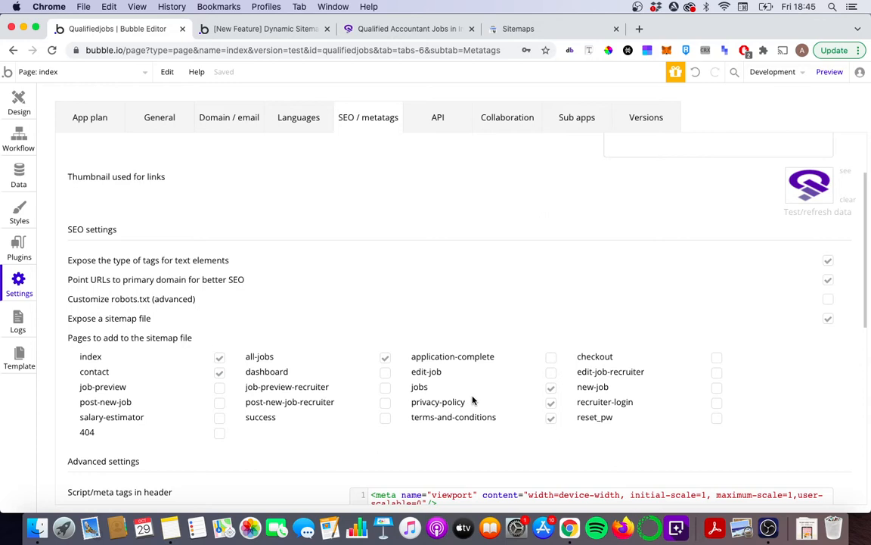
mouse_move(309, 407)
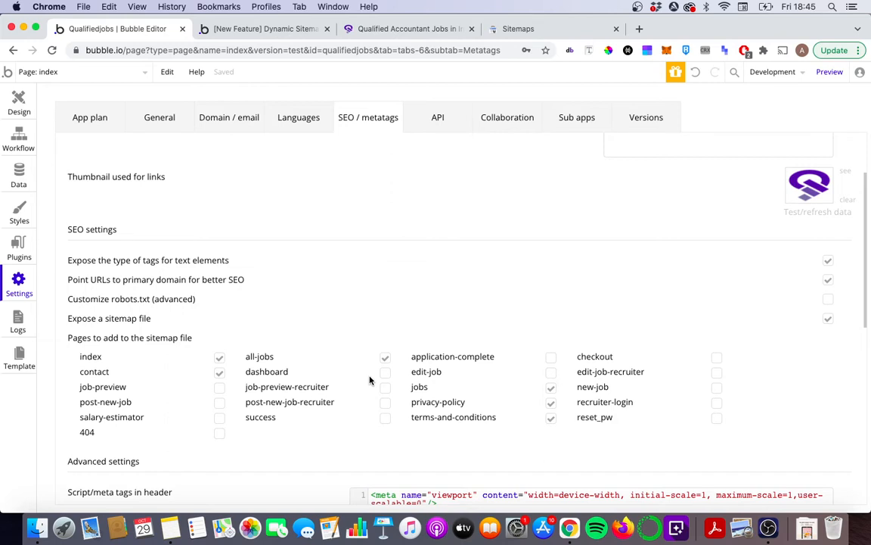
mouse_move(362, 384)
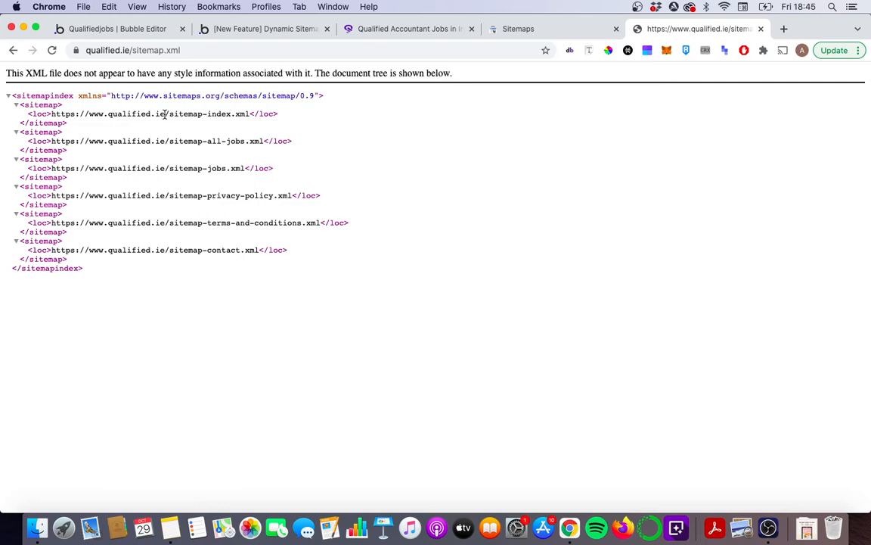
mouse_move(155, 117)
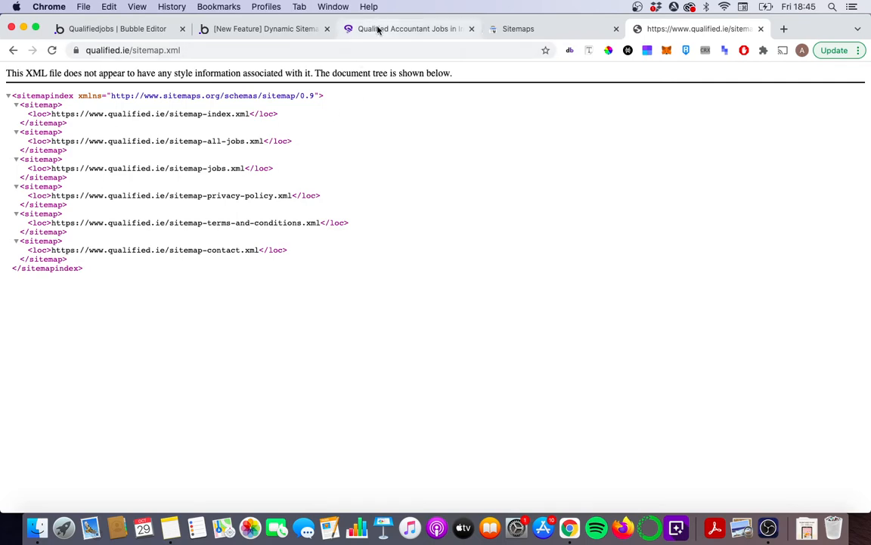
Open the Trend Micro Financial Accountant job in Cork from the Qualified job listings
left_click(408, 29)
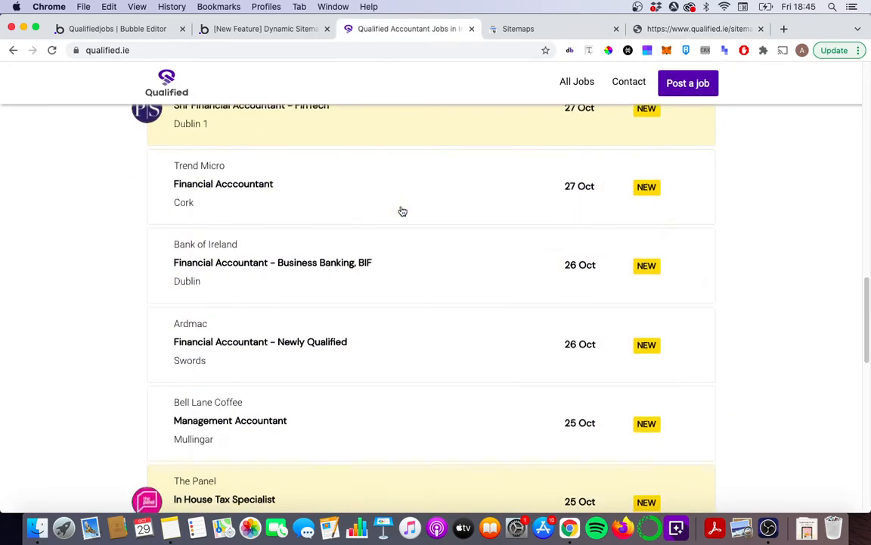
scroll("down", 3)
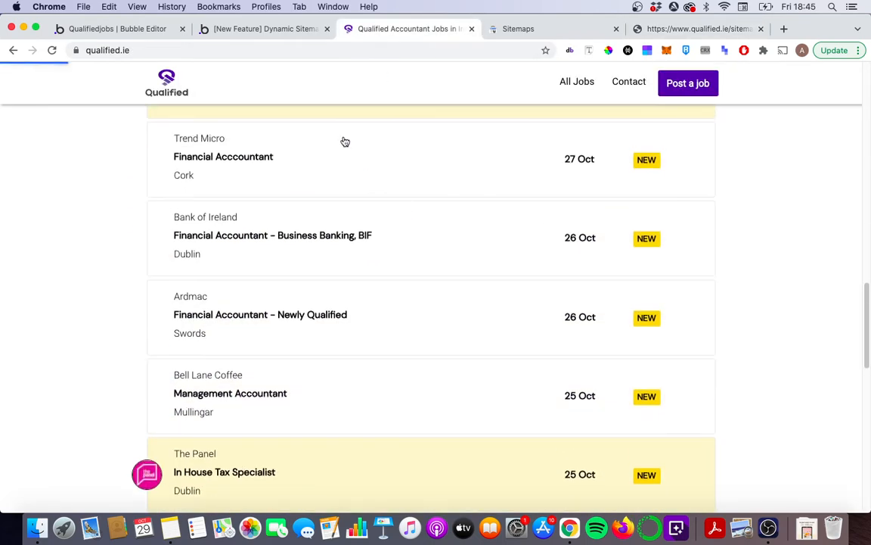
left_click(223, 157)
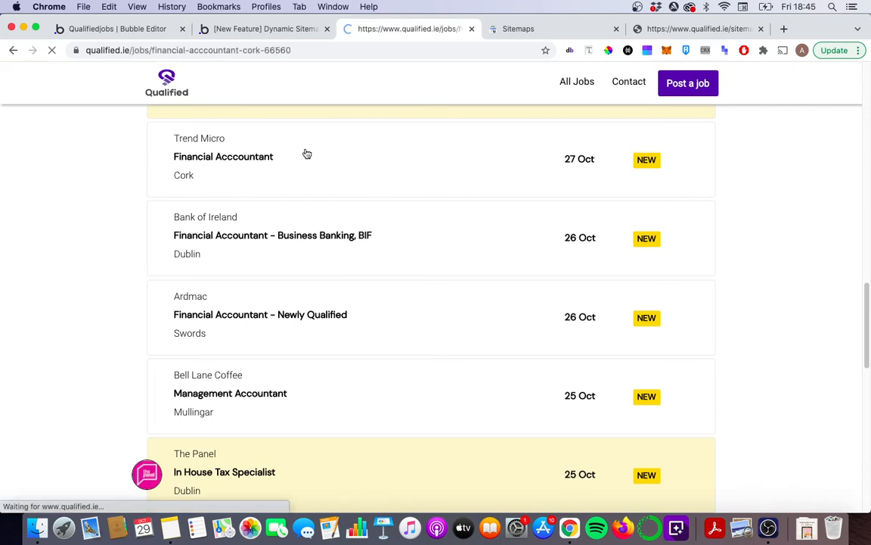
left_click(223, 156)
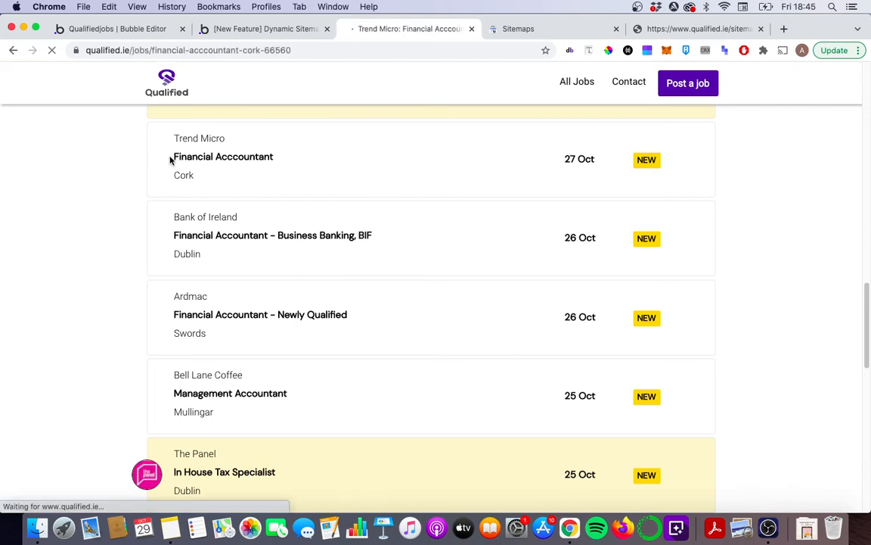
left_click(223, 157)
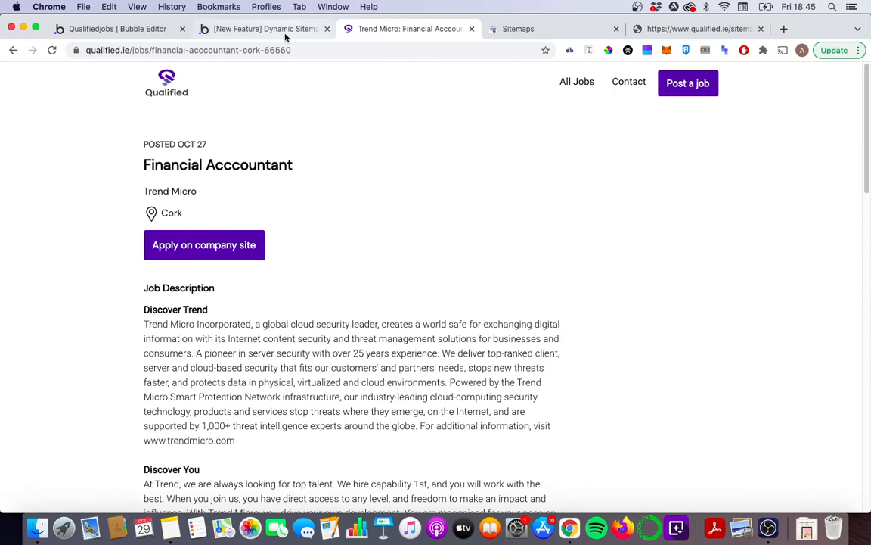
Scroll the [New Feature] Dynamic Sitemaps post down to its example sitemap index
left_click(260, 29)
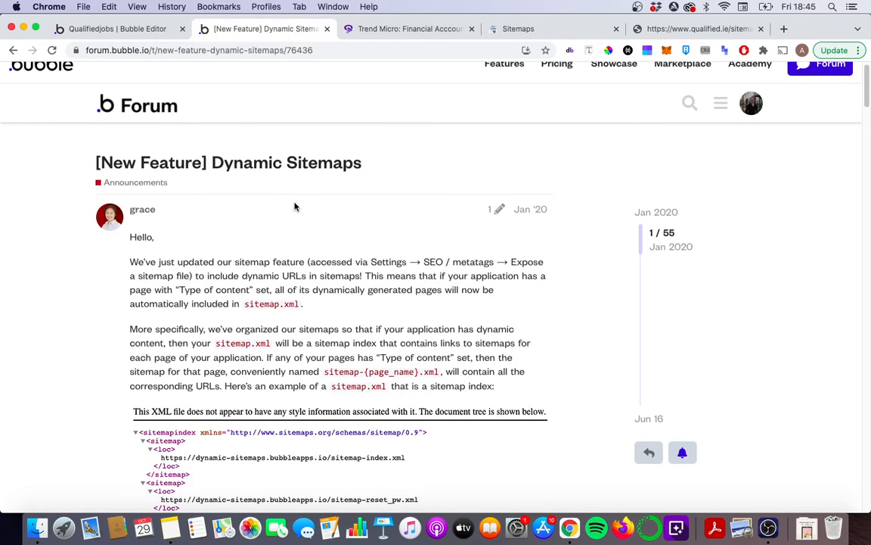
scroll("down", 3)
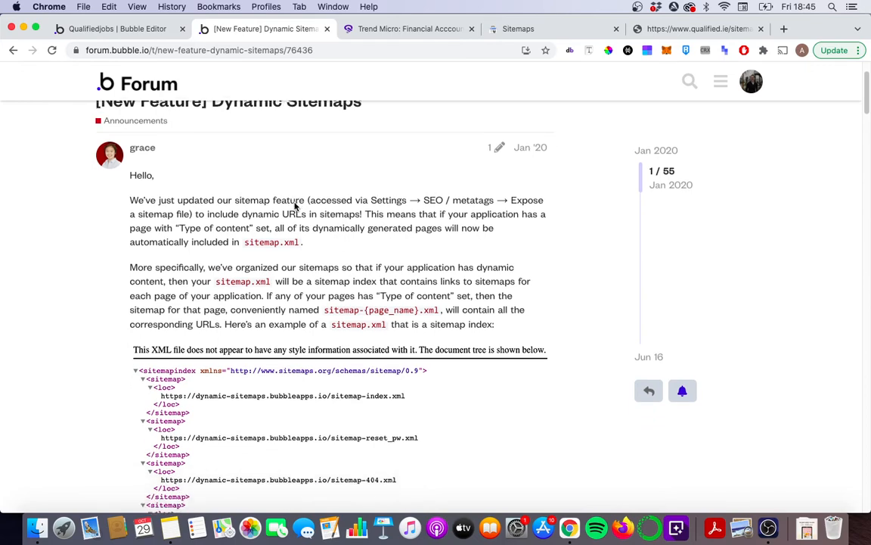
scroll("down", 3)
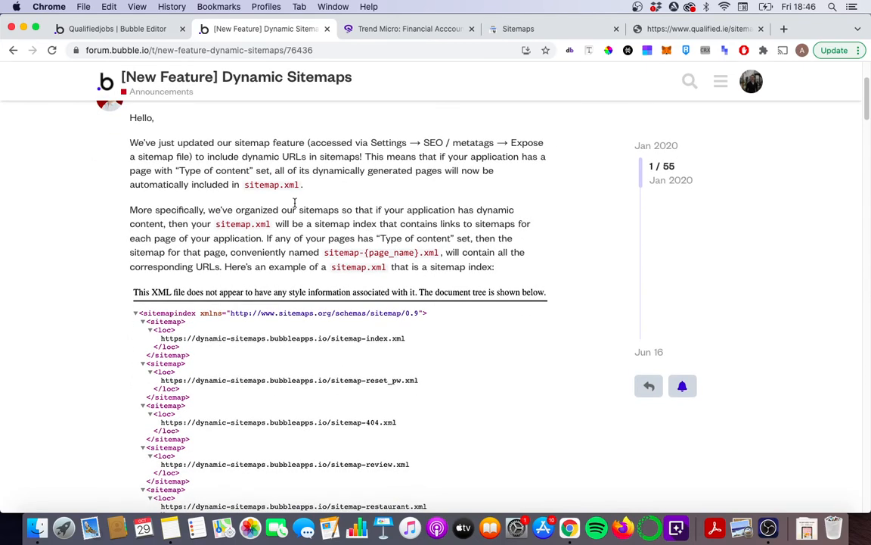
scroll("down", 3)
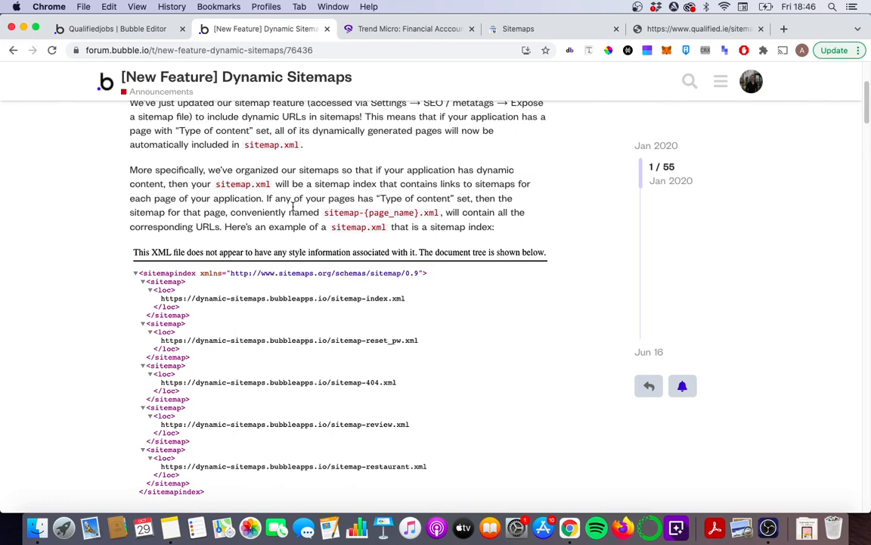
mouse_move(377, 225)
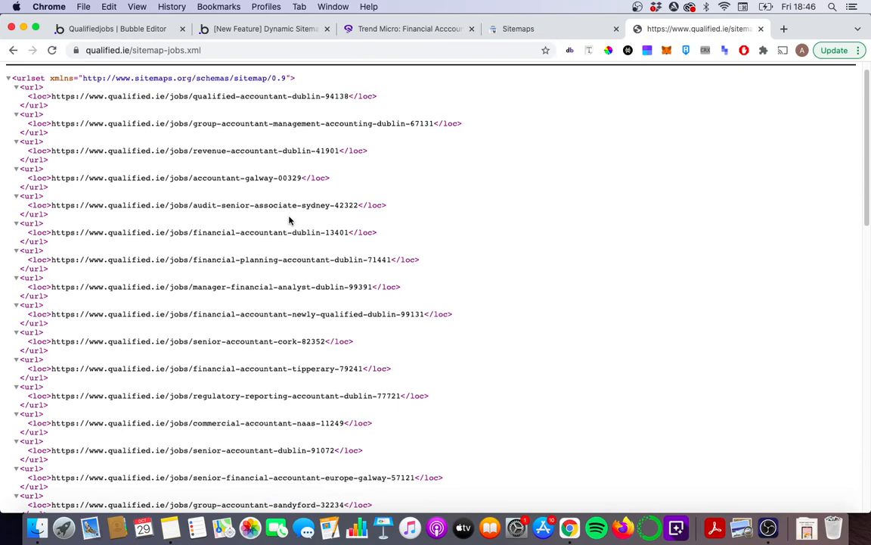
Review job URLs in sitemap-jobs.xml, then view Search Console's Sitemaps page showing 49 URLs
scroll("down", 3)
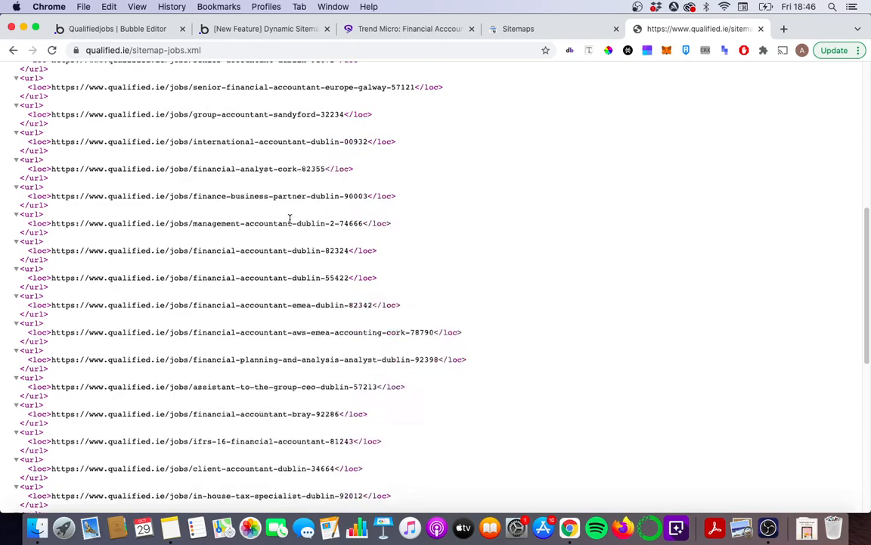
scroll("up", 3)
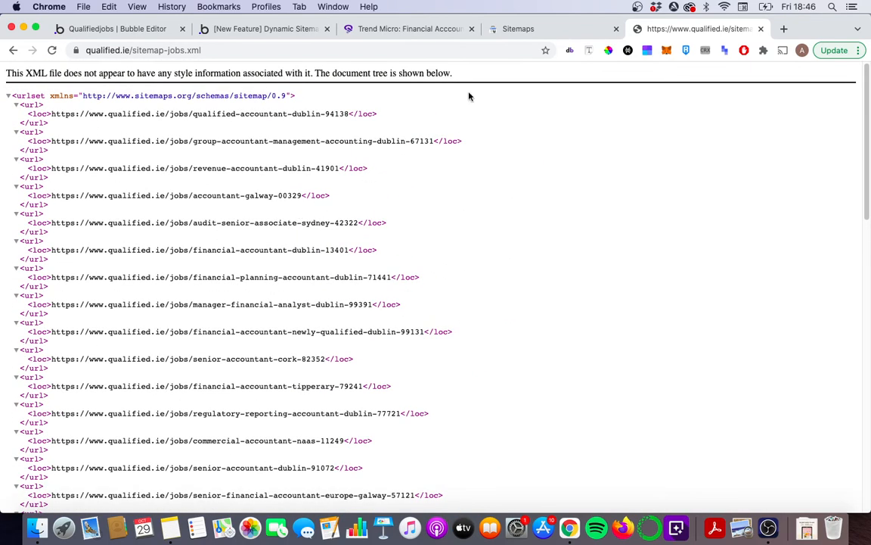
left_click(530, 29)
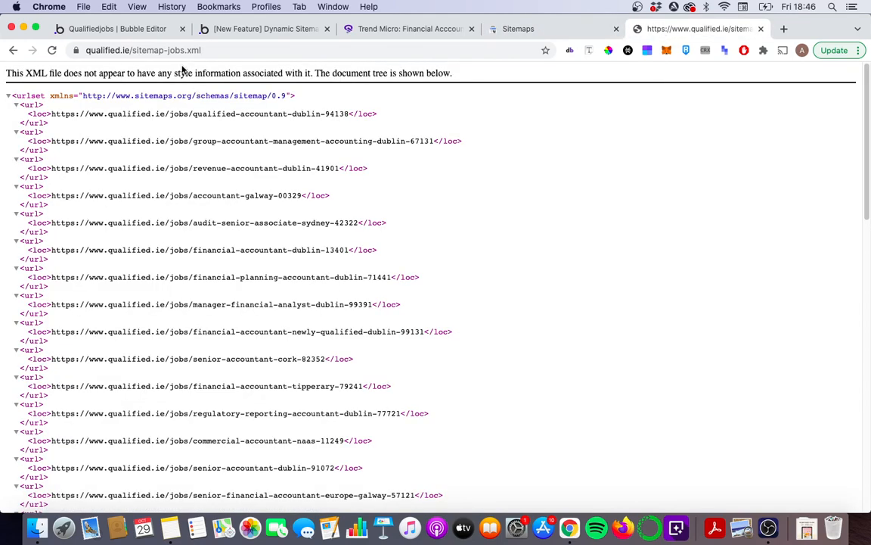
left_click(134, 50)
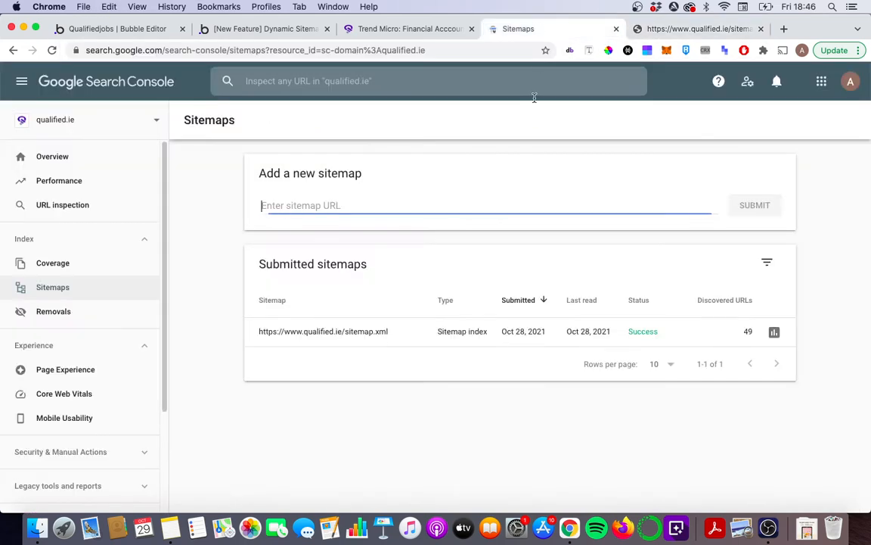
left_click(754, 205)
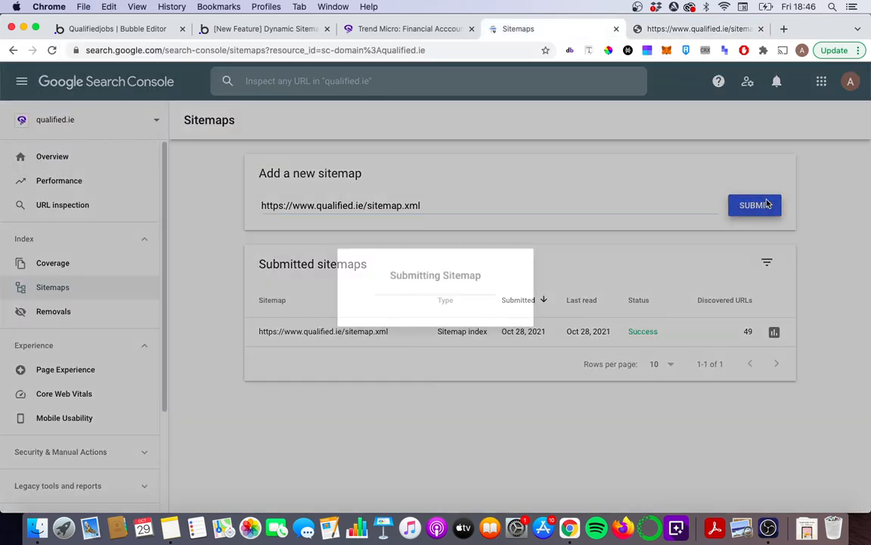
left_click(754, 205)
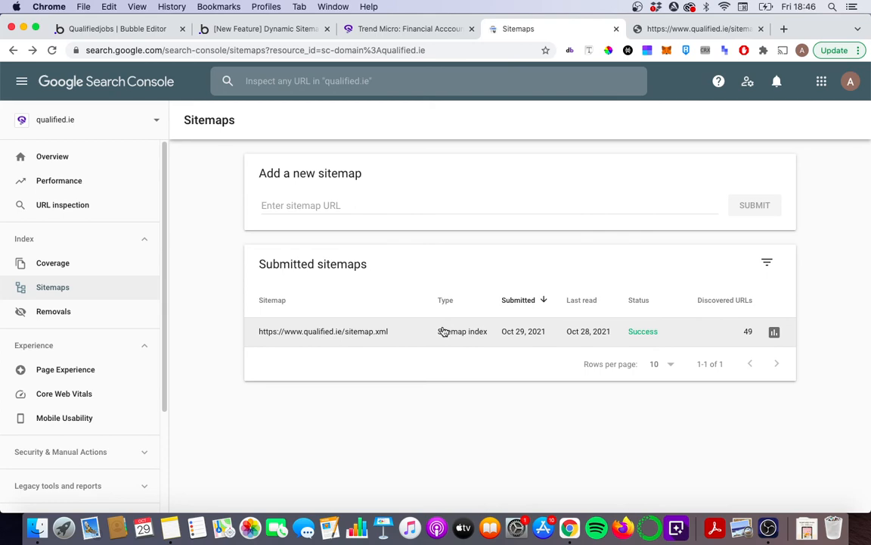
Open the submitted sitemap.xml details and scroll to the six sitemaps read, jobs with 44 URLs
left_click(323, 331)
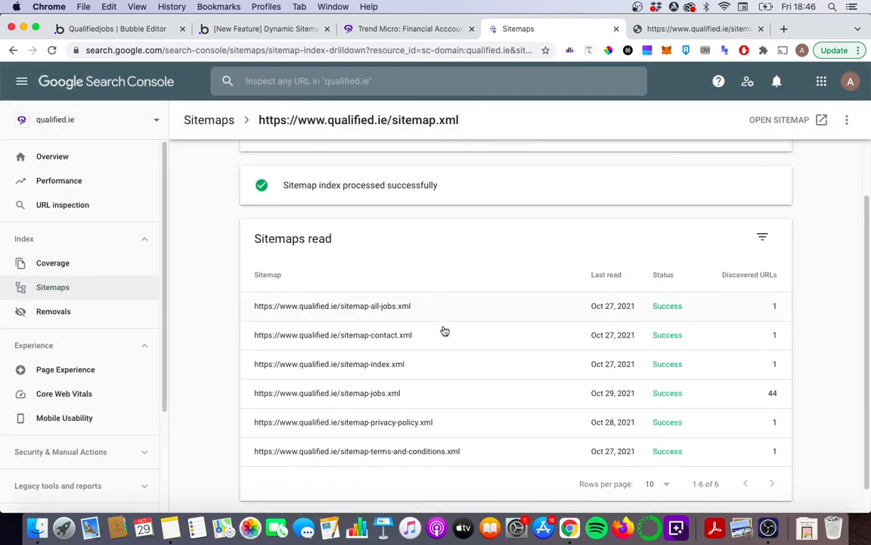
scroll("down", 3)
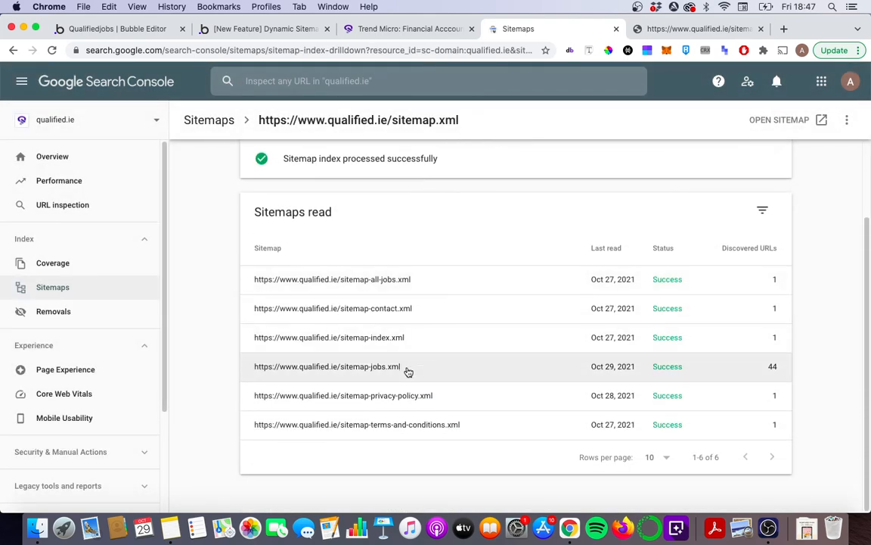
mouse_move(775, 372)
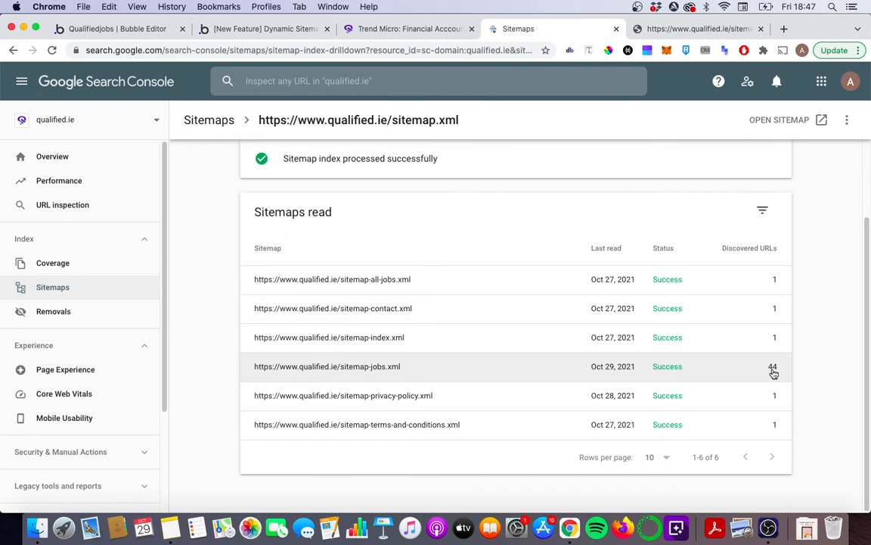
mouse_move(310, 362)
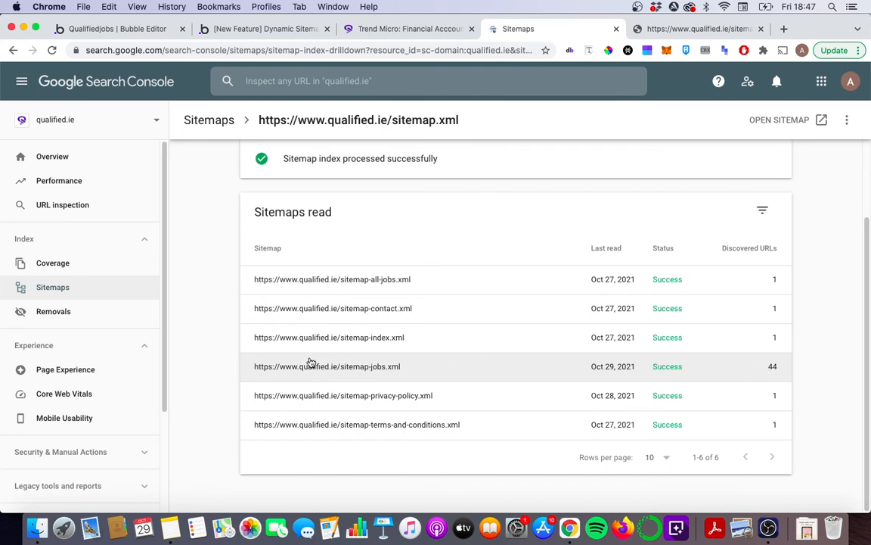